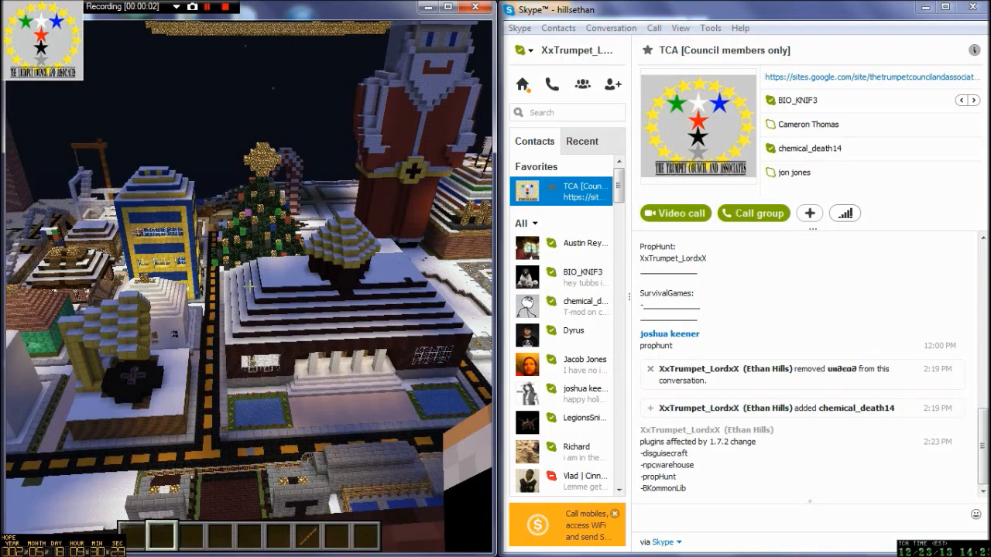
Fly from the Santa and Christmas tree square to the brick building with coloured pillars.
key("Escape")
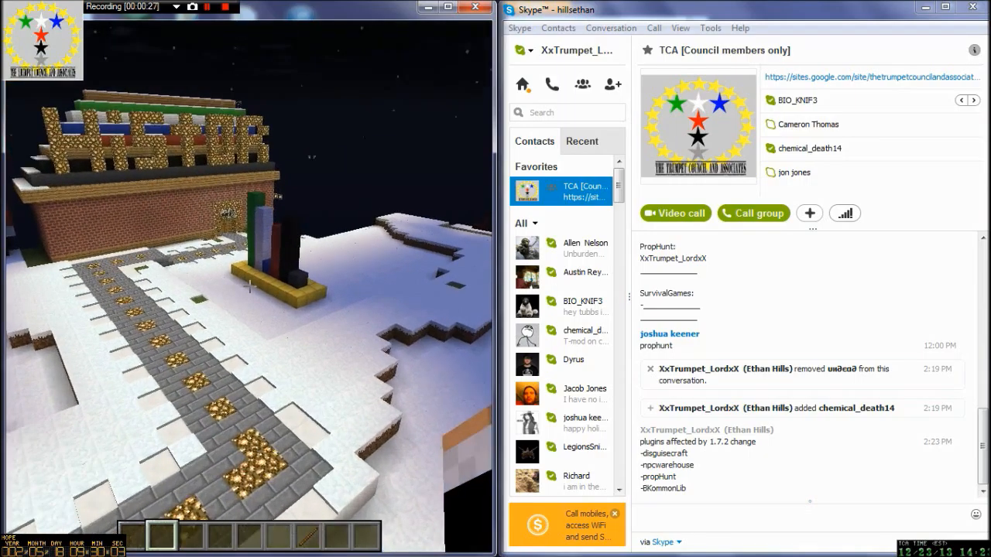
mouse_move(250, 287)
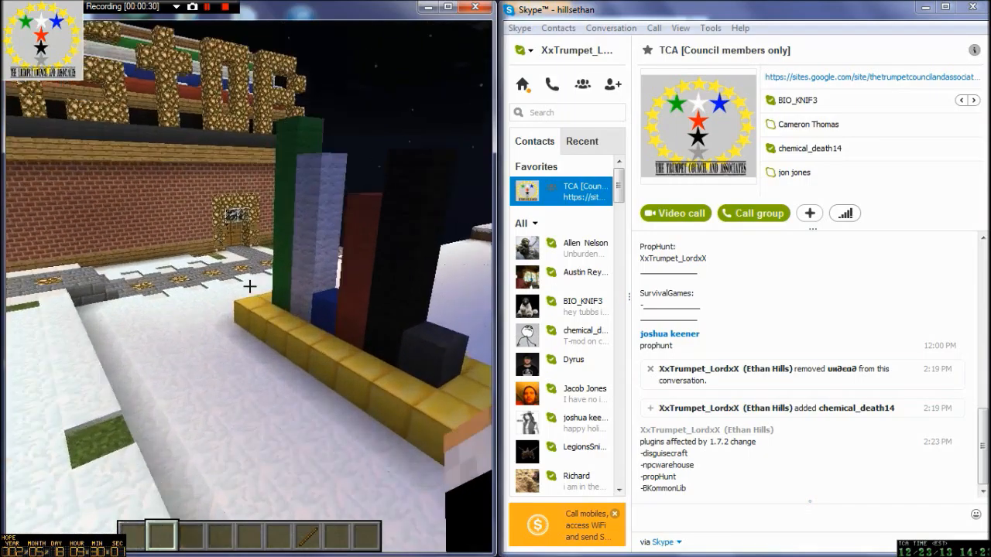